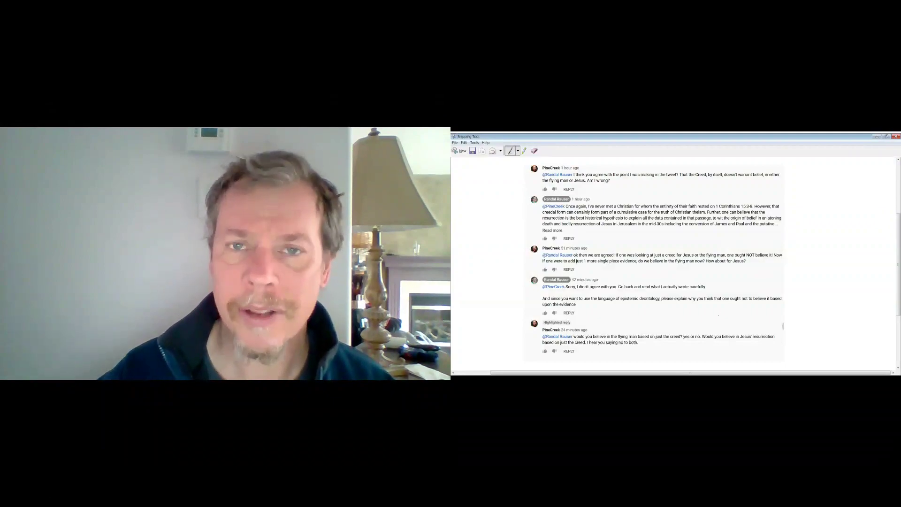
scroll("down", 3)
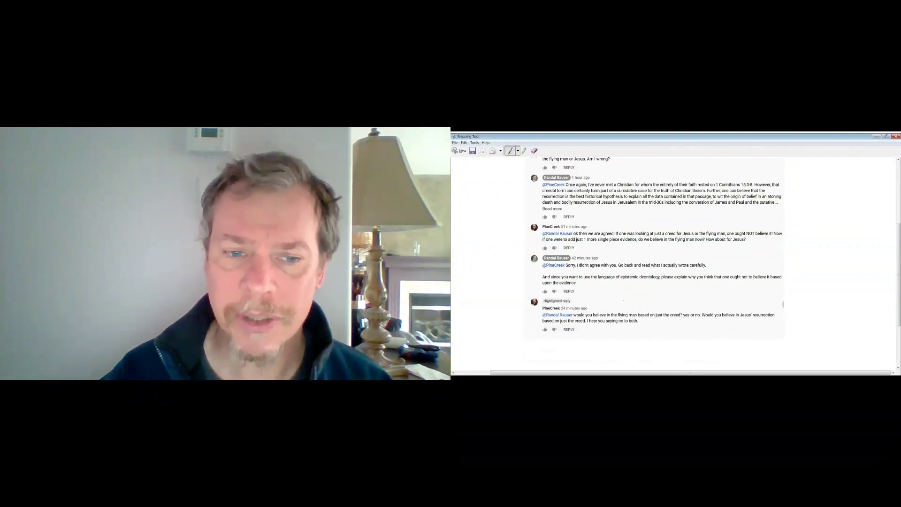